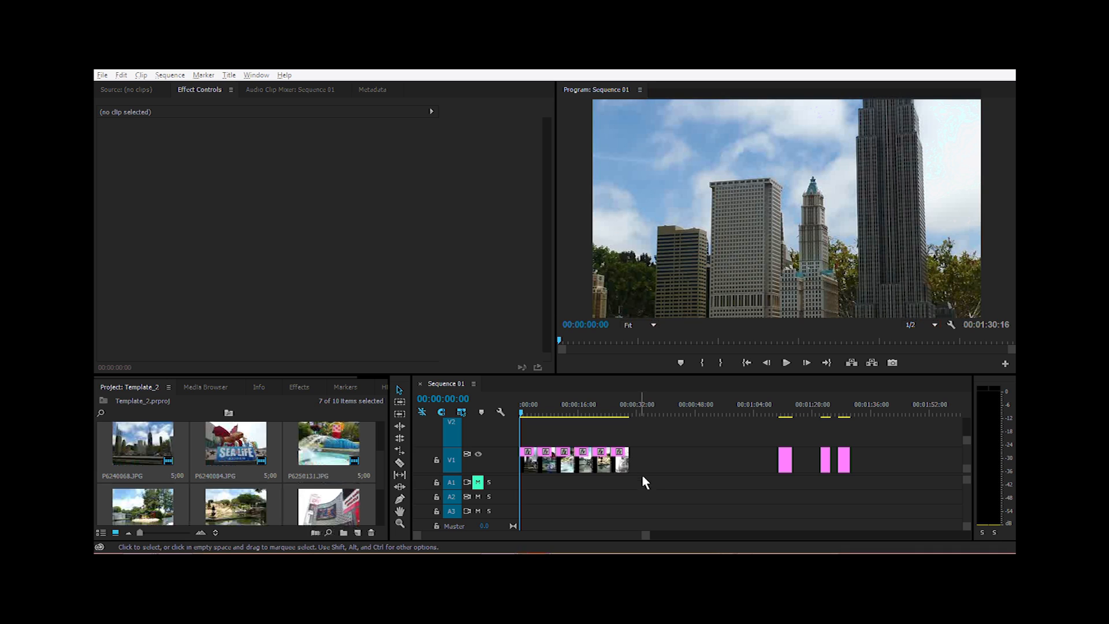
pyautogui.moveTo(649, 469)
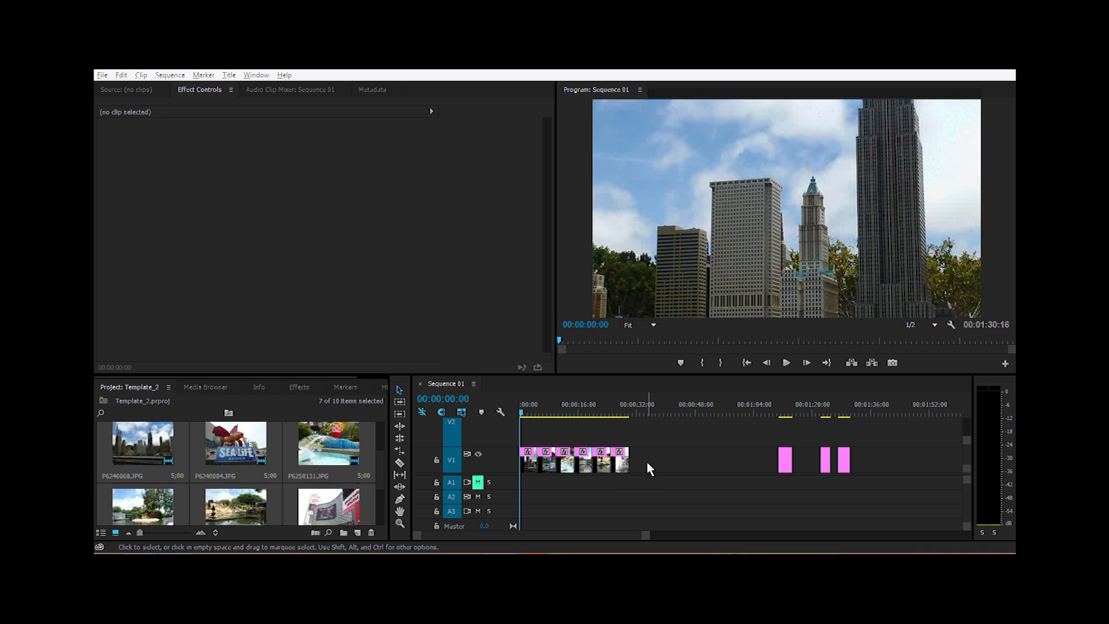
pyautogui.moveTo(608, 467)
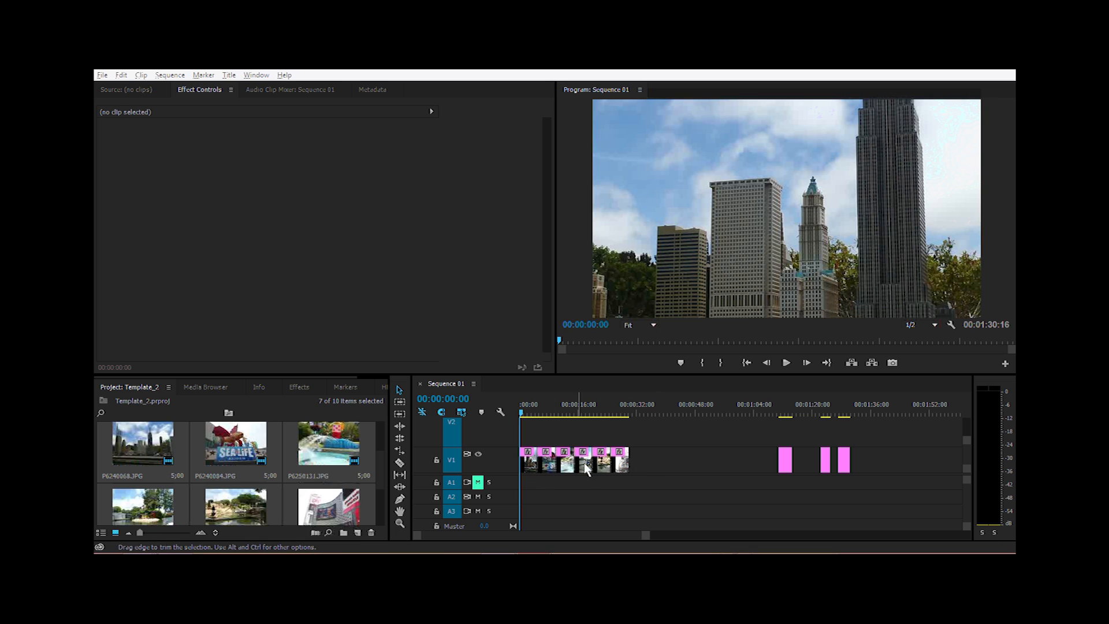
pyautogui.moveTo(649, 468)
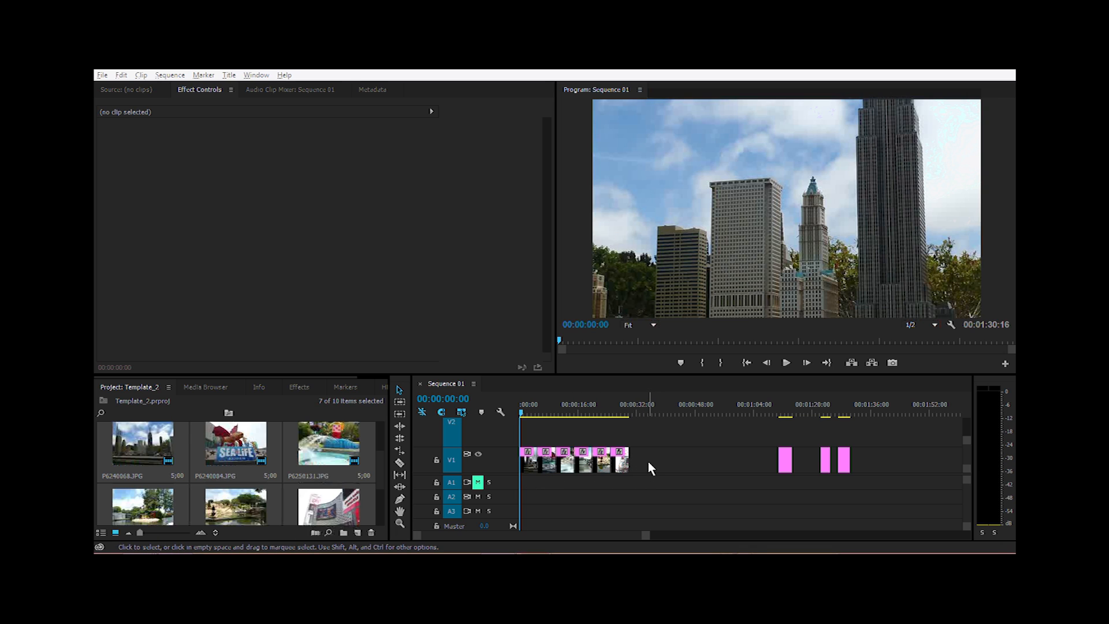
pyautogui.moveTo(642, 471)
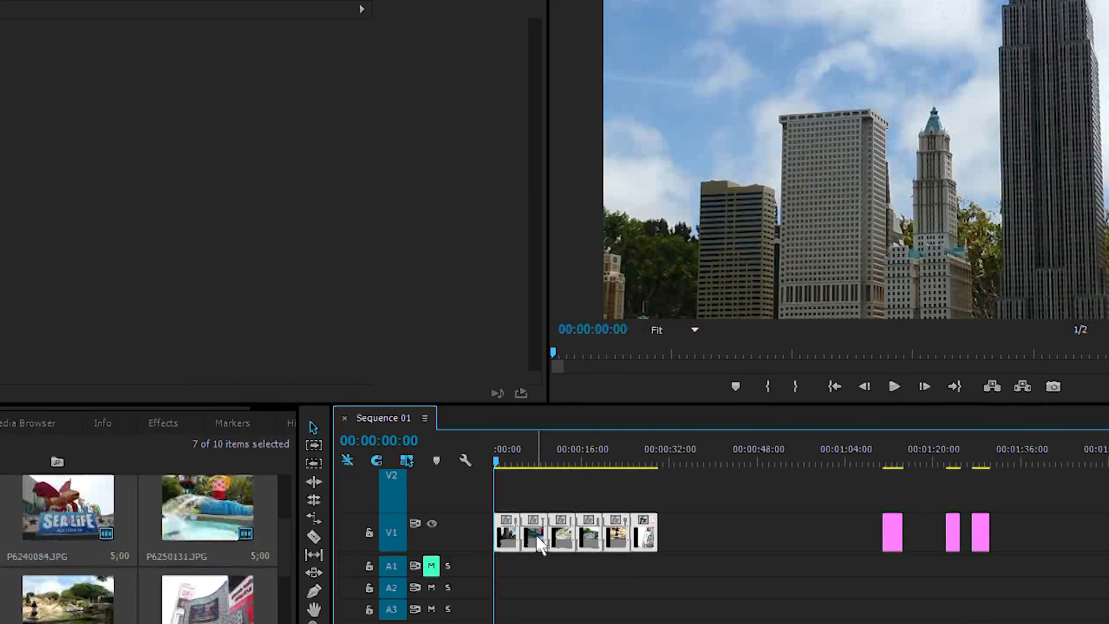
# Set the selected image clips' duration to 00:00:02:00 via Speed/Duration.
pyautogui.rightClick(541, 533)
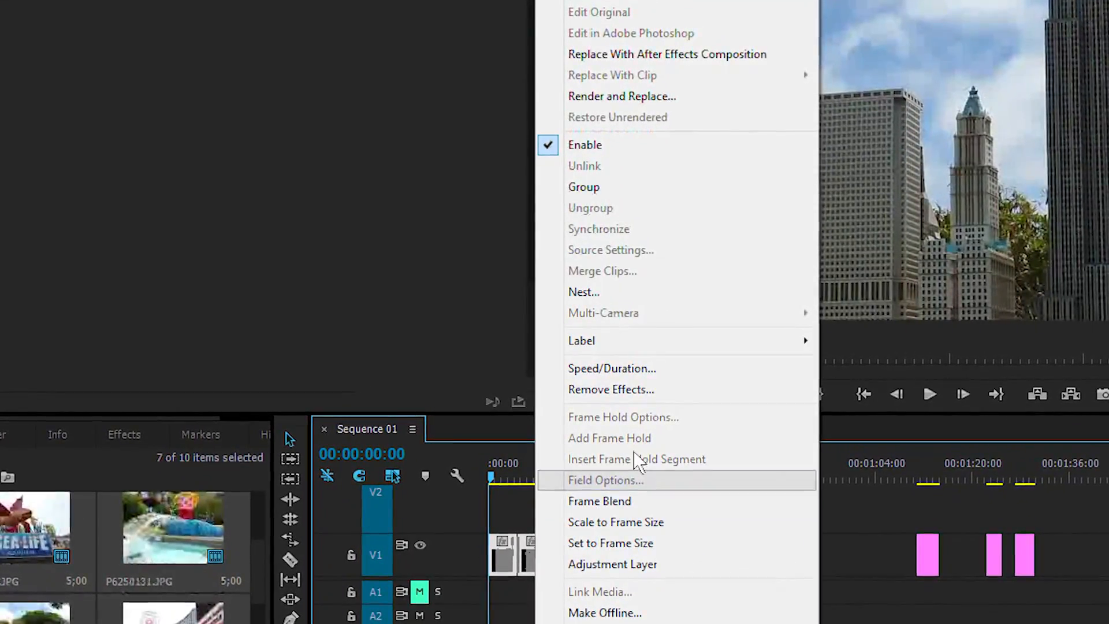
pyautogui.moveTo(610, 368)
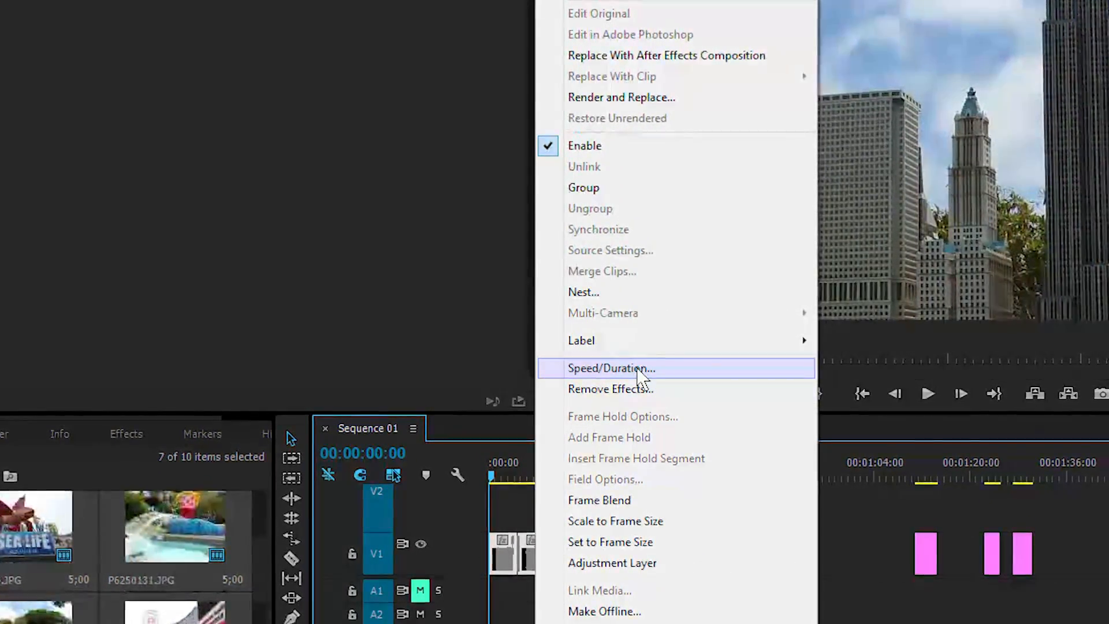
pyautogui.click(611, 368)
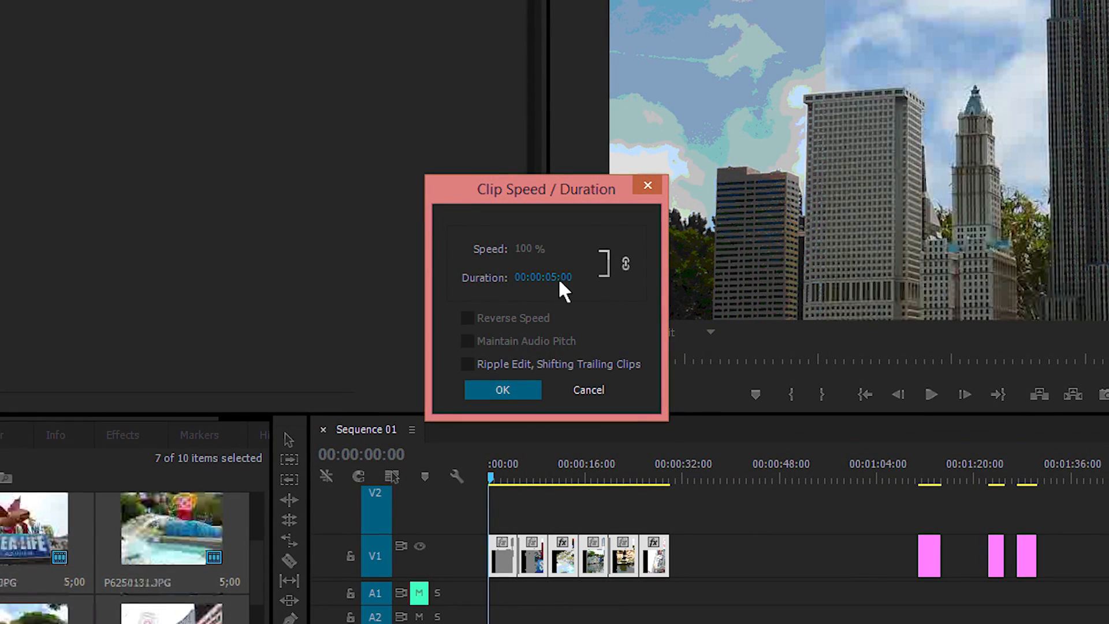
pyautogui.tripleClick(543, 277)
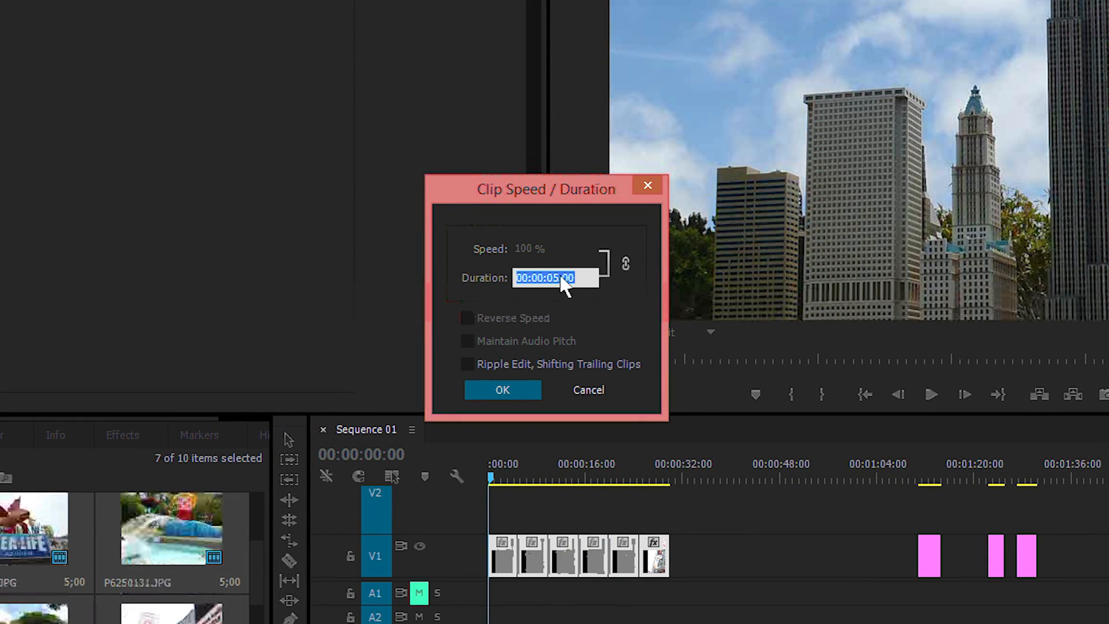
pyautogui.click(557, 277)
pyautogui.write('2')
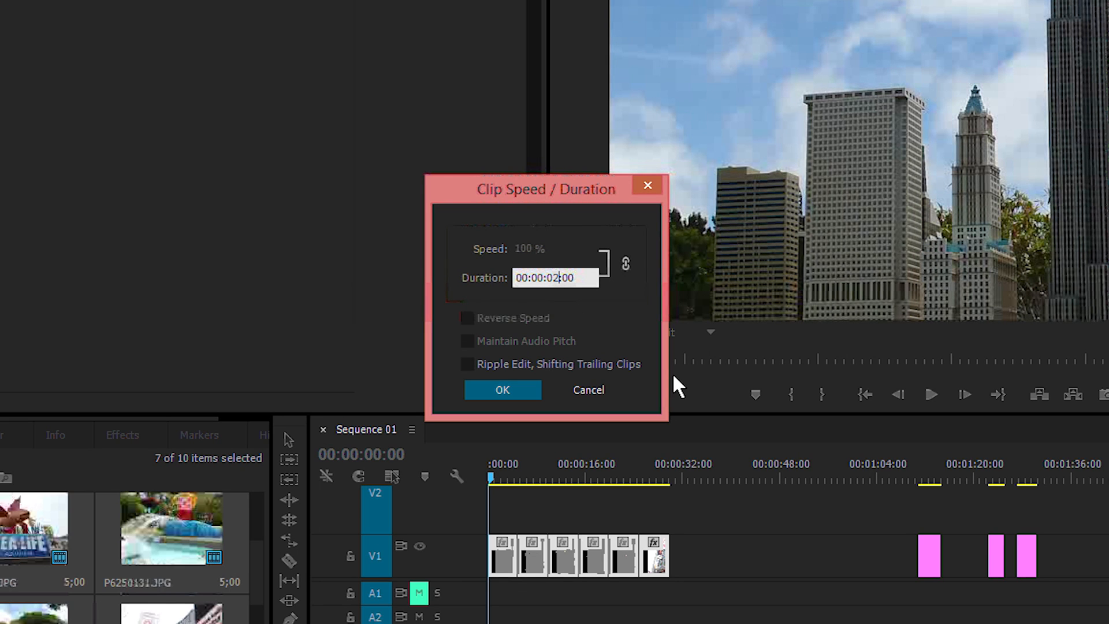
pyautogui.click(503, 389)
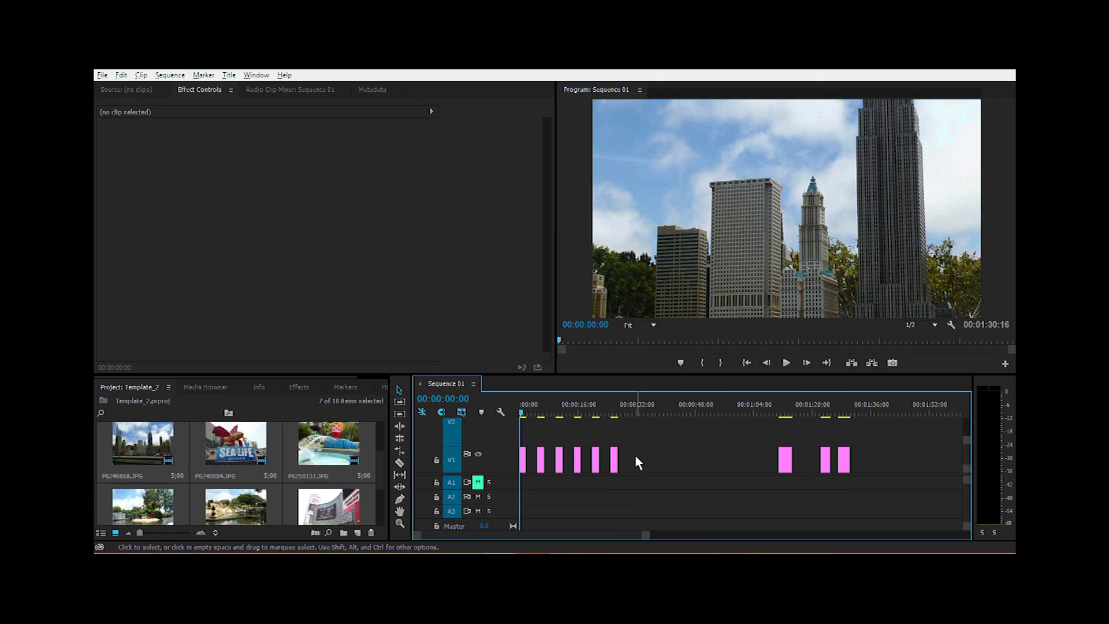
pyautogui.moveTo(596, 466)
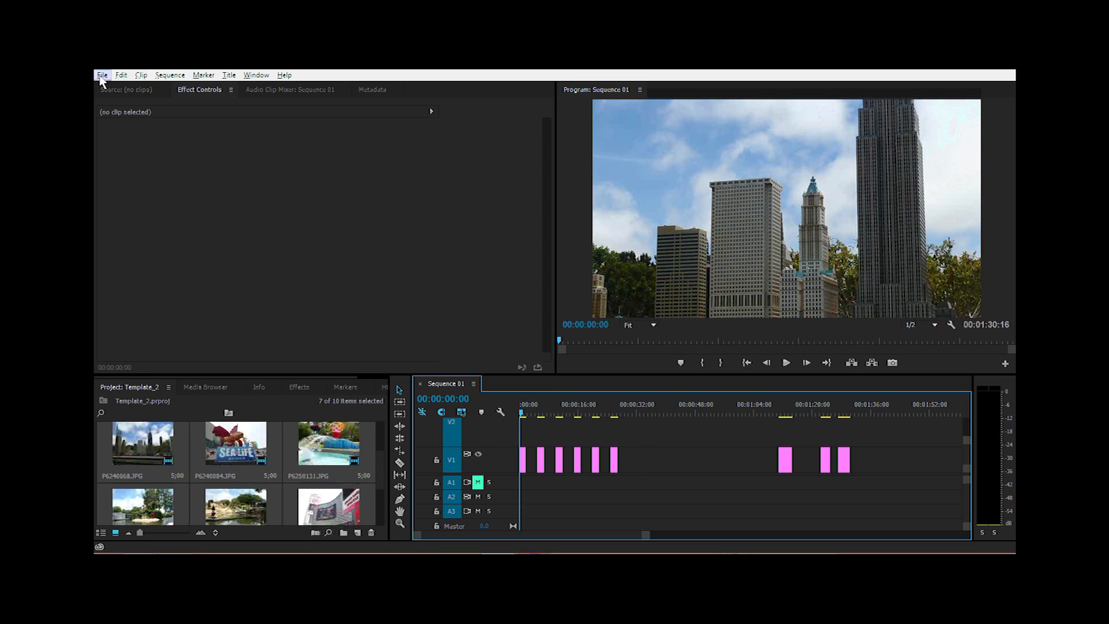
# Create a new colour matte with default video settings in reddish brown (7F4A4A).
pyautogui.click(102, 76)
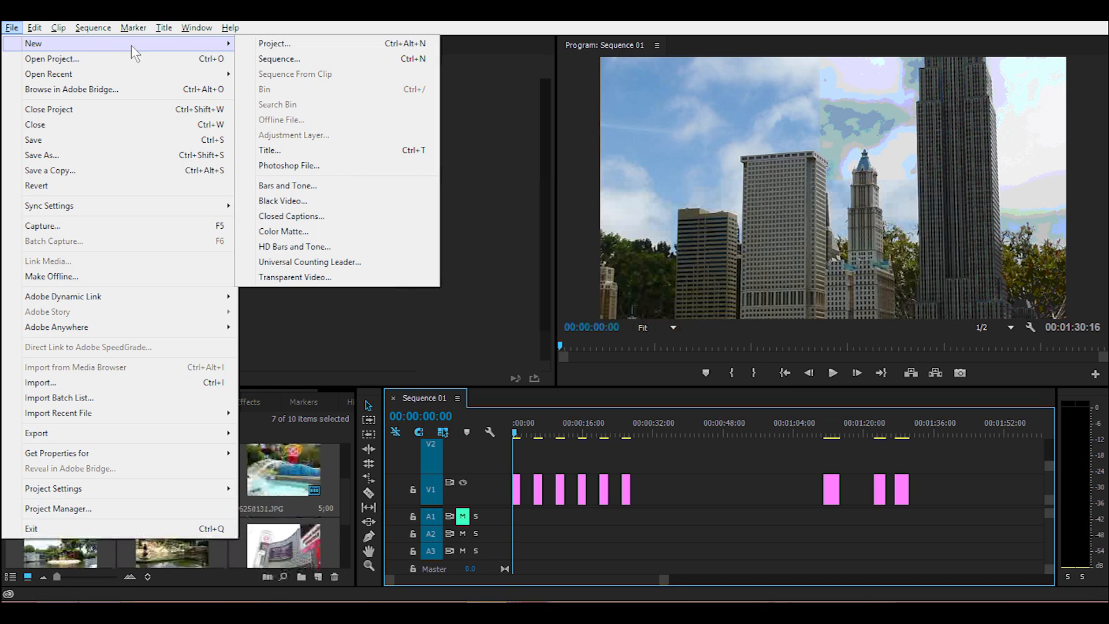
pyautogui.moveTo(273, 44)
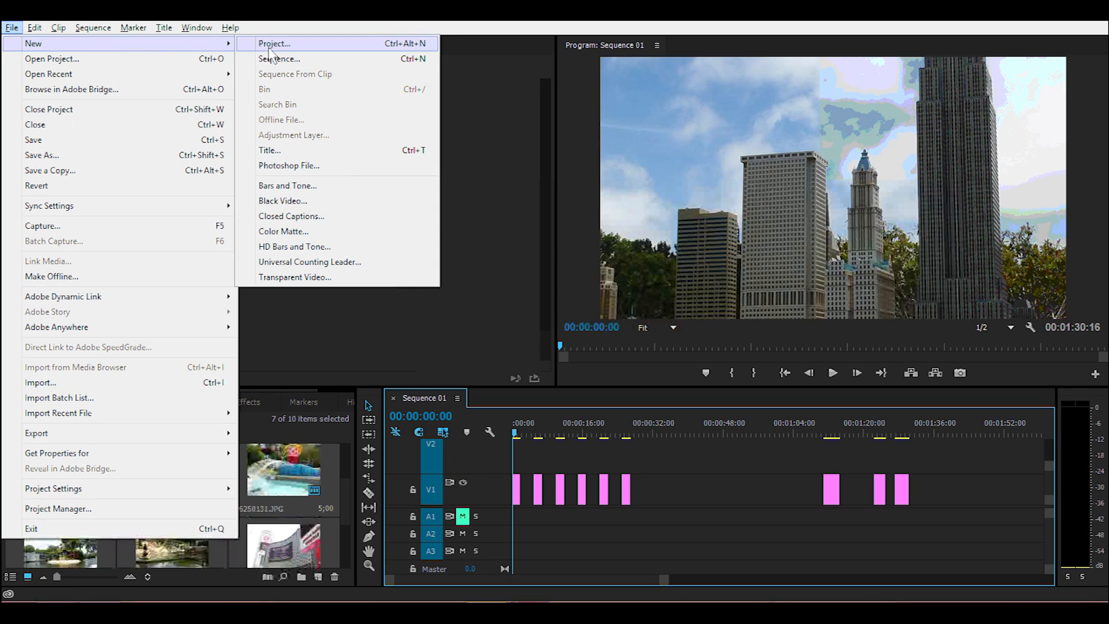
pyautogui.moveTo(311, 231)
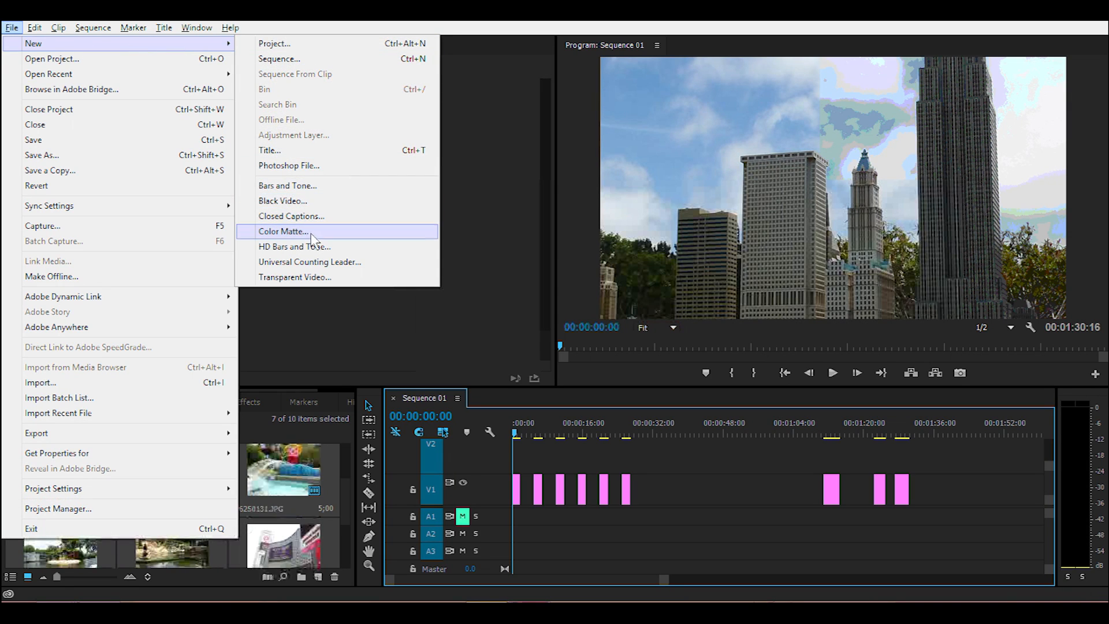
pyautogui.click(283, 231)
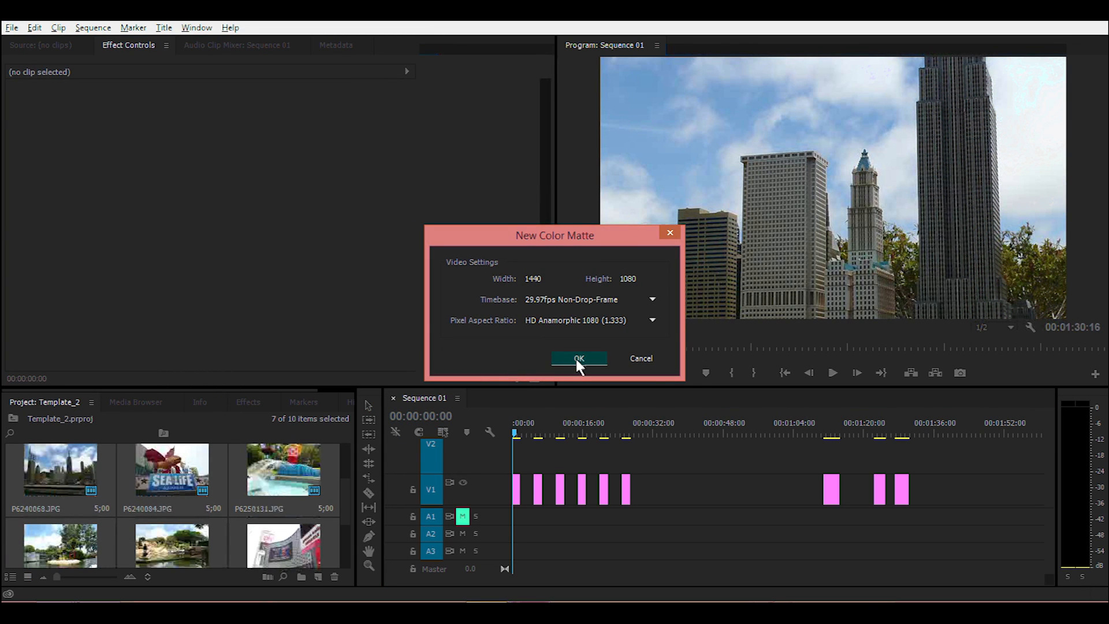
pyautogui.click(577, 358)
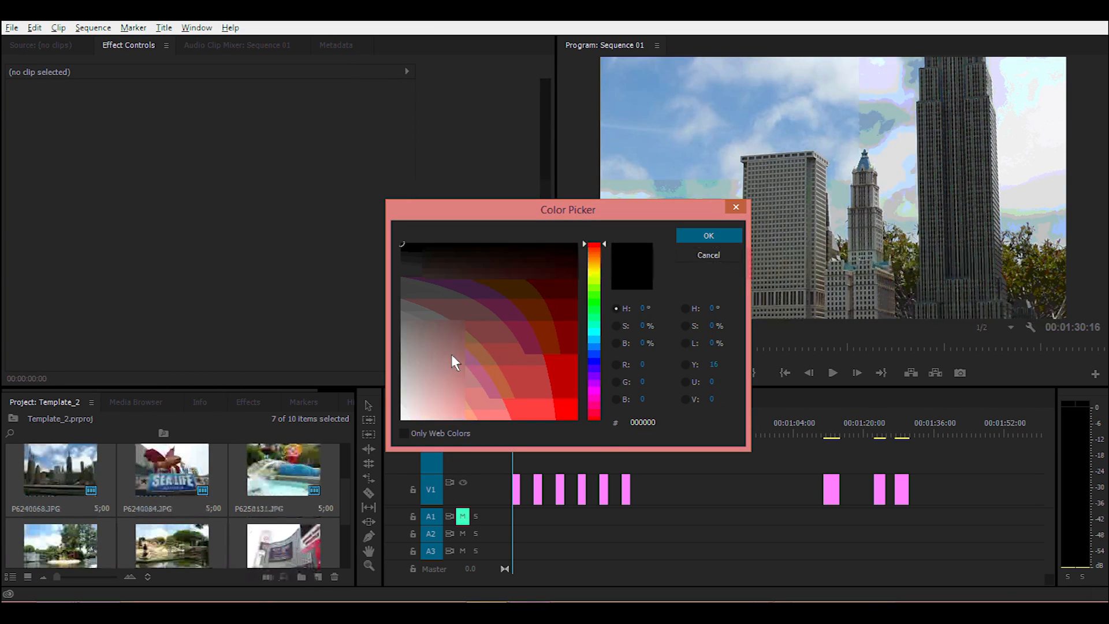
pyautogui.click(475, 330)
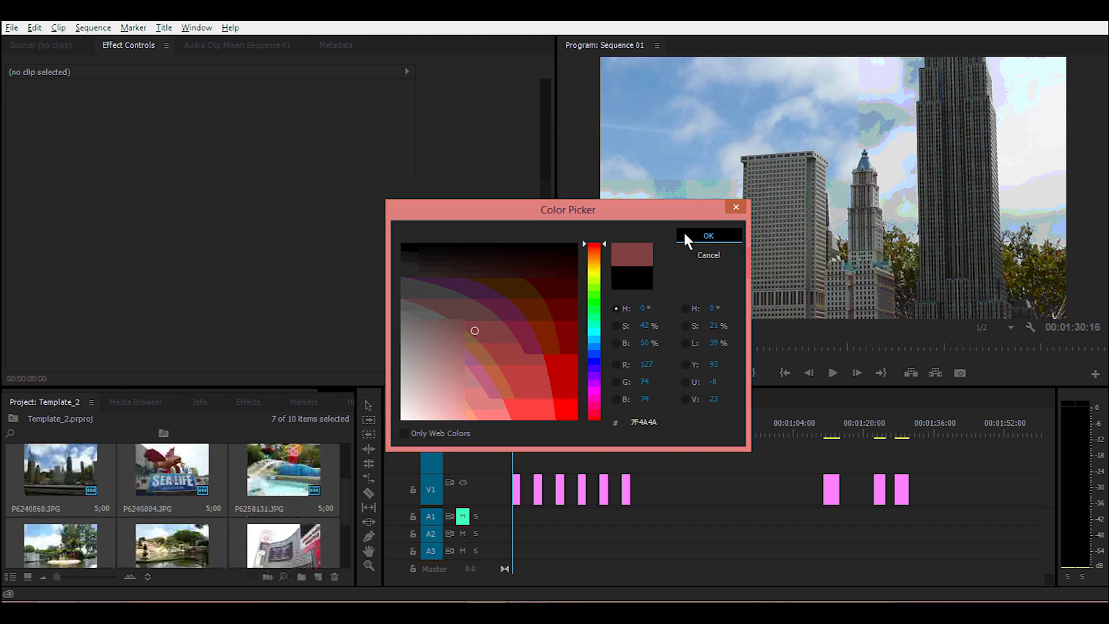
pyautogui.click(707, 235)
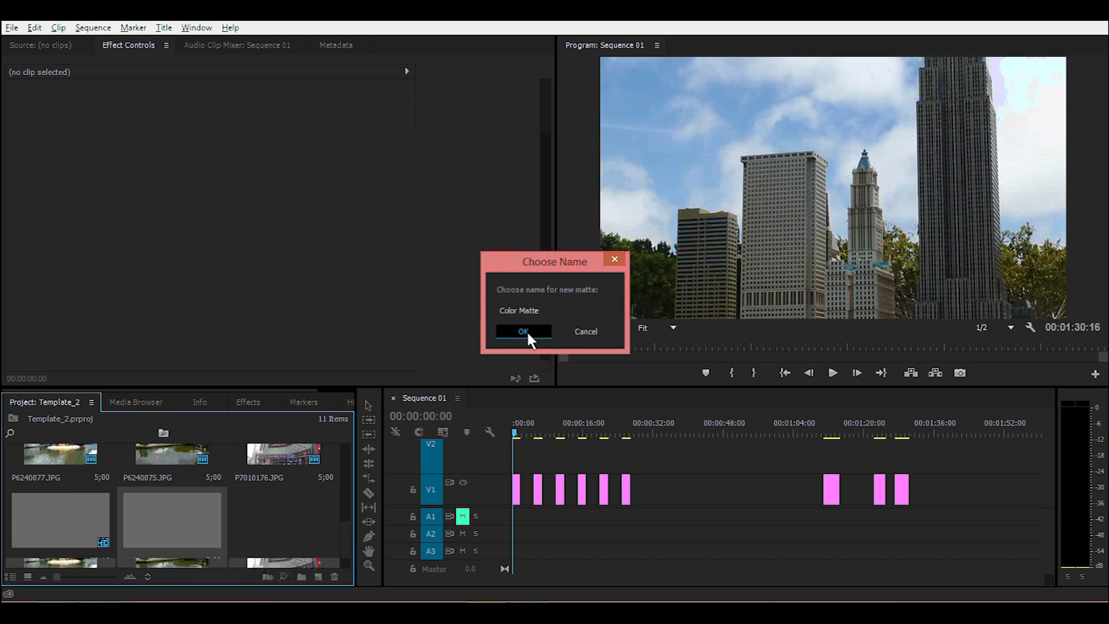
# Accept the default name 'Color Matte' for the new matte.
pyautogui.click(522, 331)
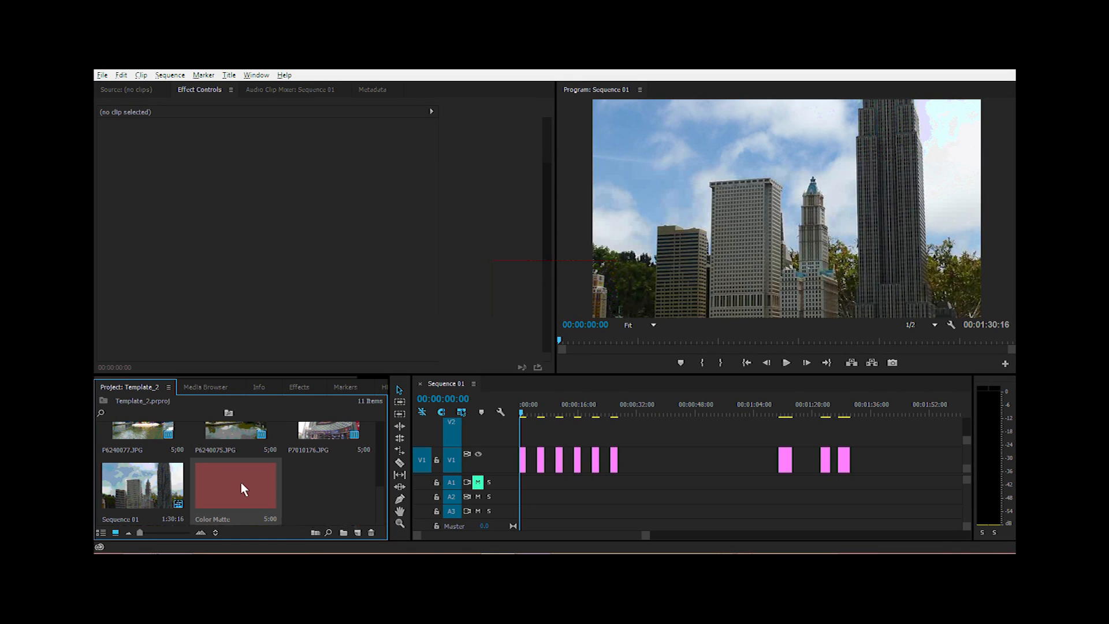
pyautogui.moveTo(267, 495)
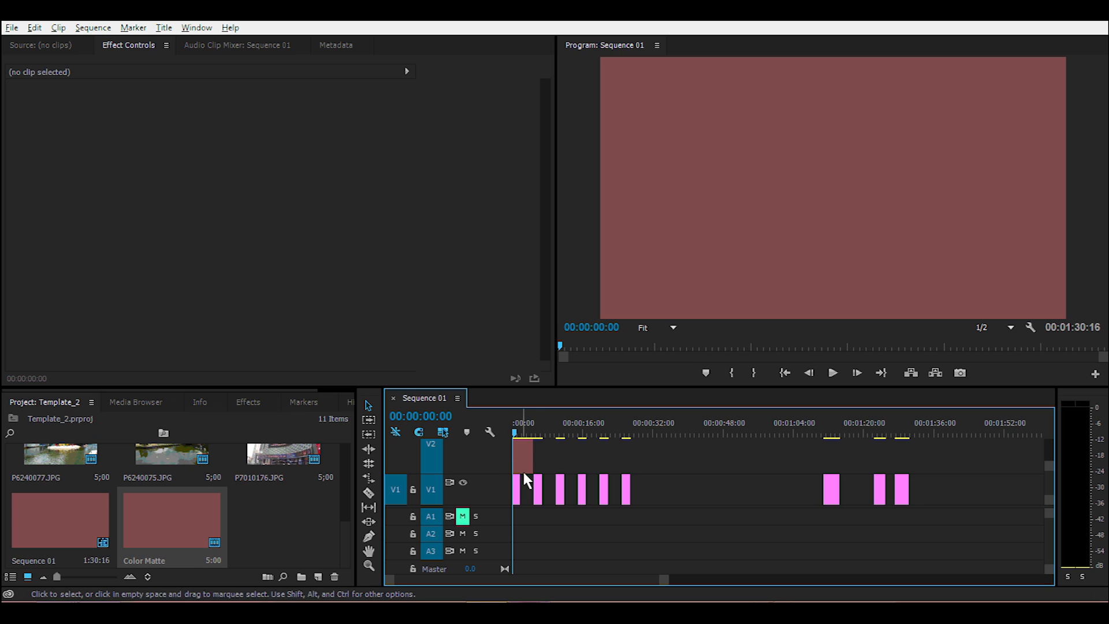
pyautogui.moveTo(530, 461)
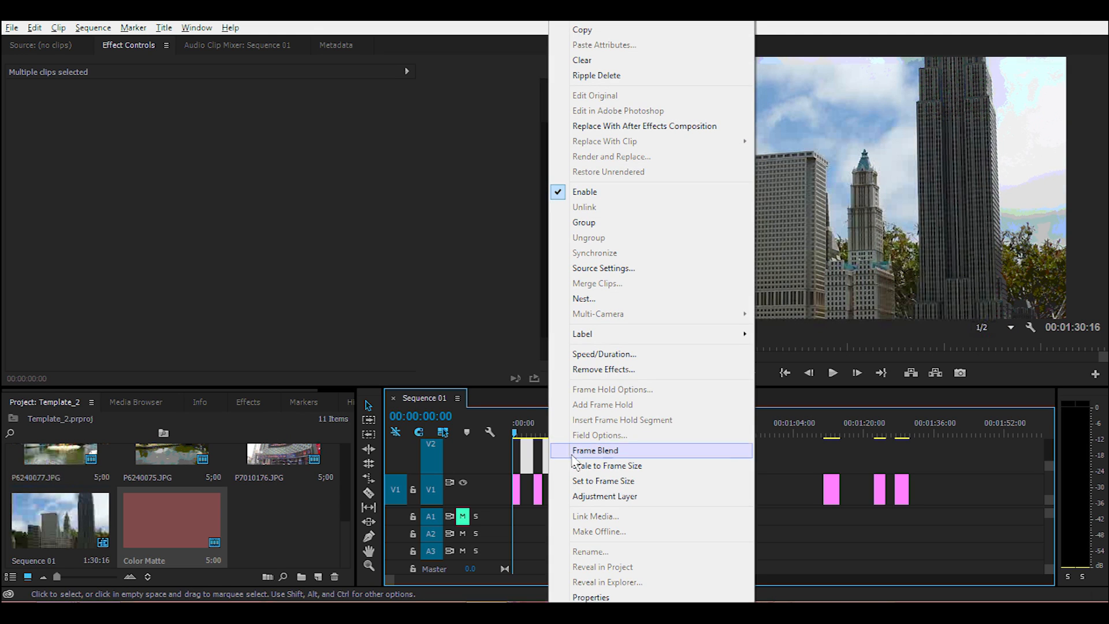
pyautogui.moveTo(613, 77)
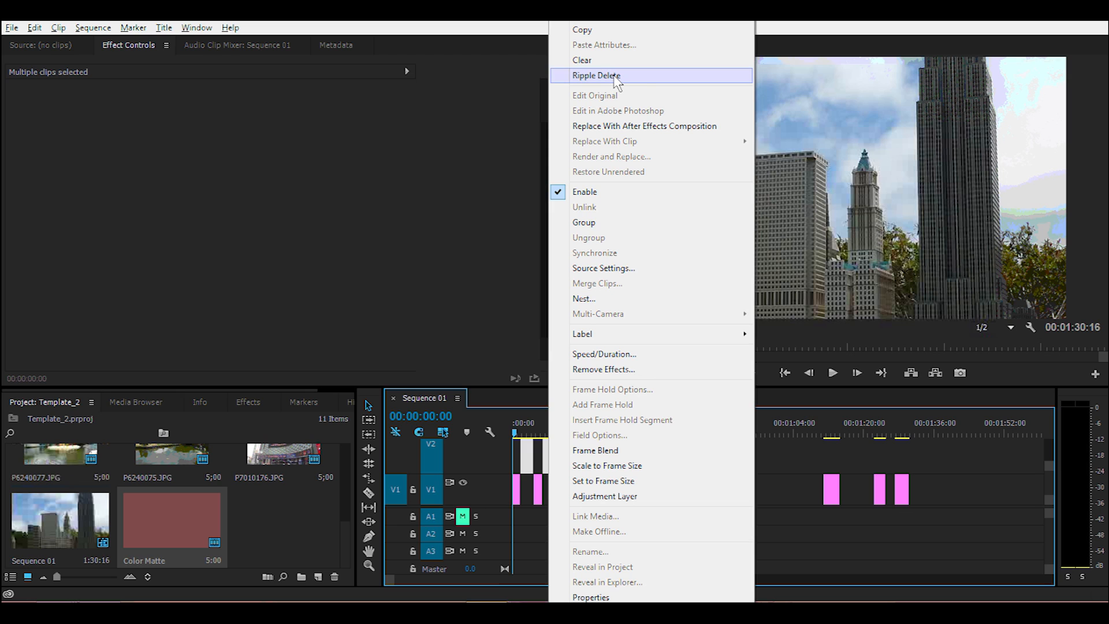
# Ripple delete the selected matte fillers so the image clips close up.
pyautogui.click(596, 75)
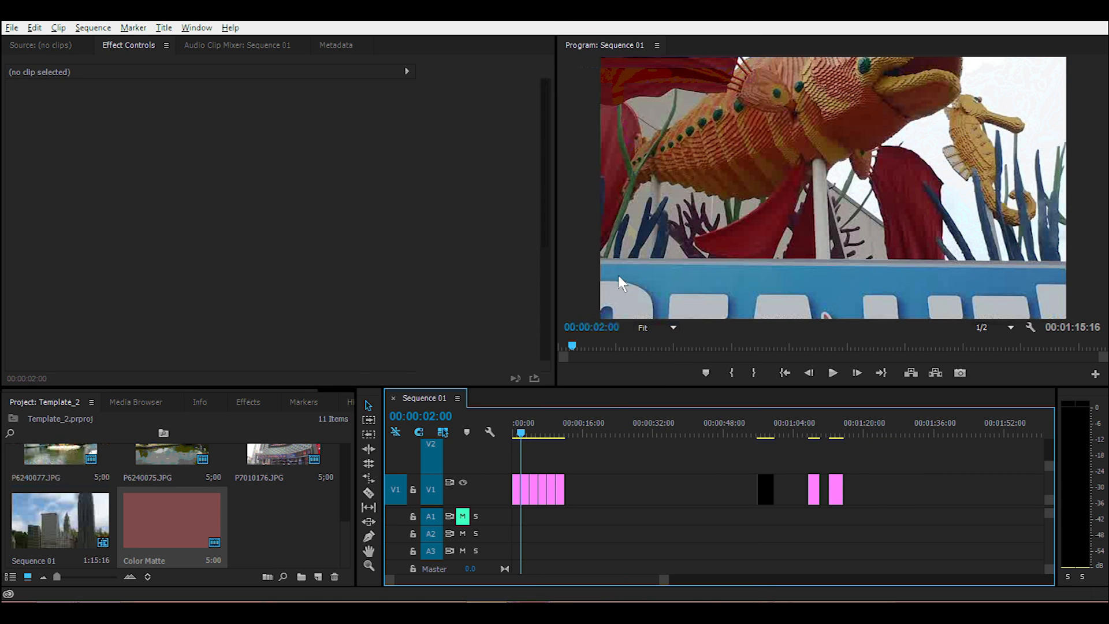